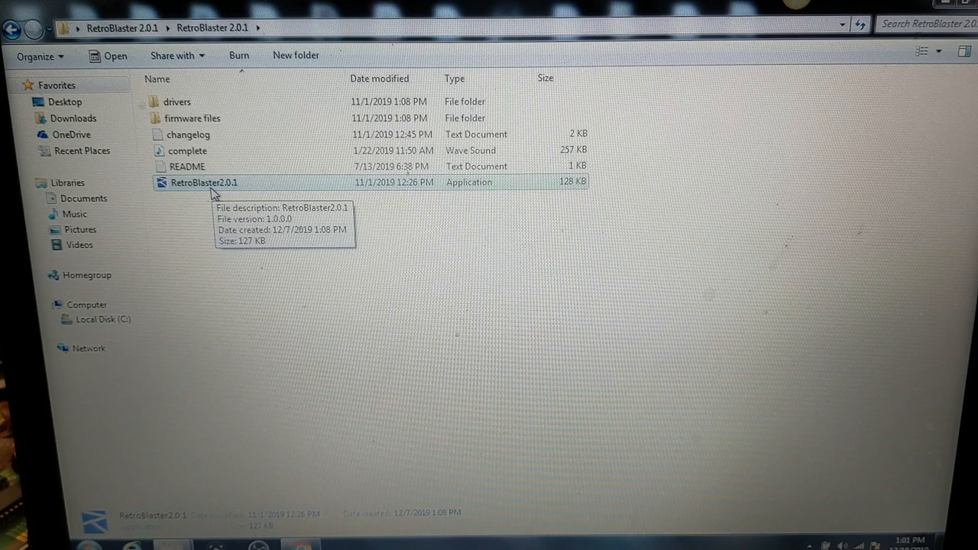
pyautogui.moveTo(217, 191)
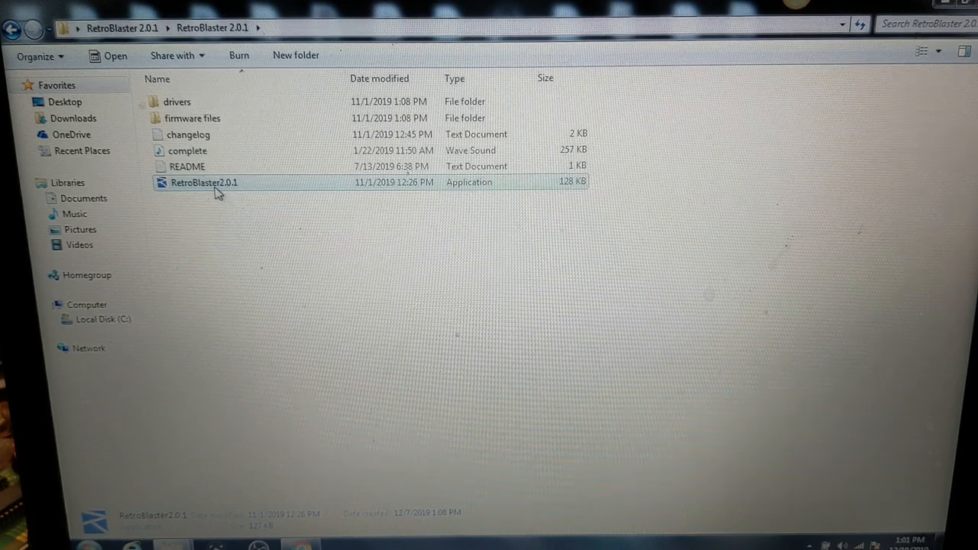
pyautogui.moveTo(237, 220)
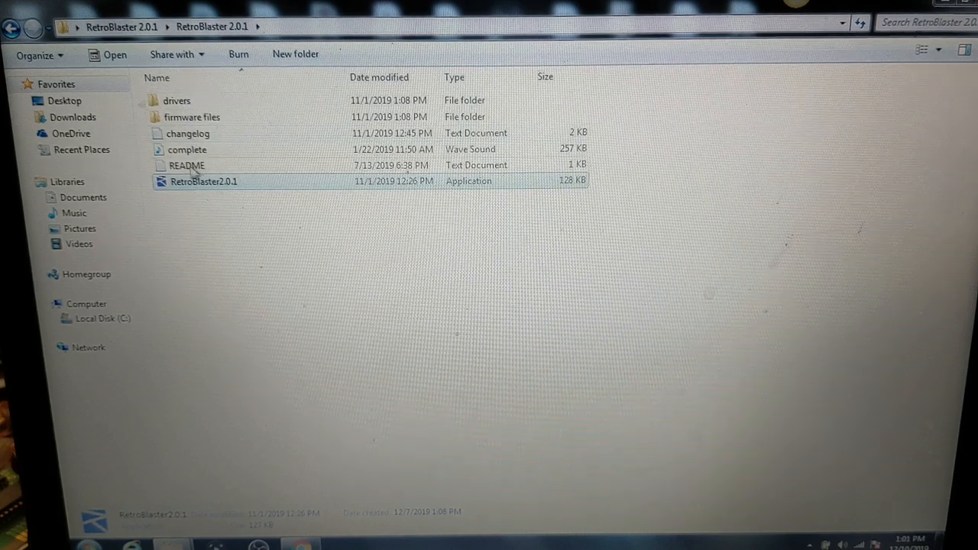
# Launch RetroBlaster2.0.1.exe and show its Sega Genesis cartridge options.
pyautogui.doubleClick(203, 180)
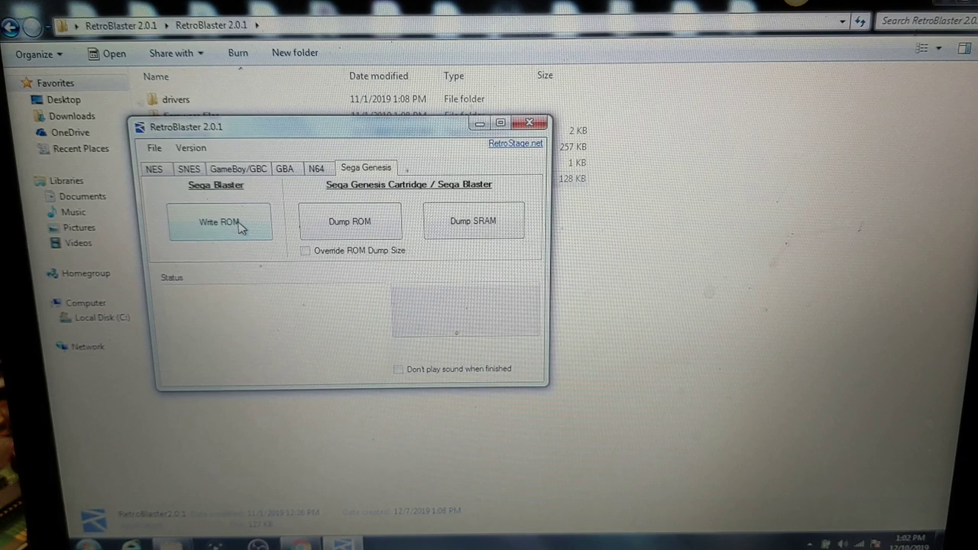
# Write Haunting, The (UE) [!].bin to the cartridge so the status reads erasing cart.
pyautogui.click(220, 222)
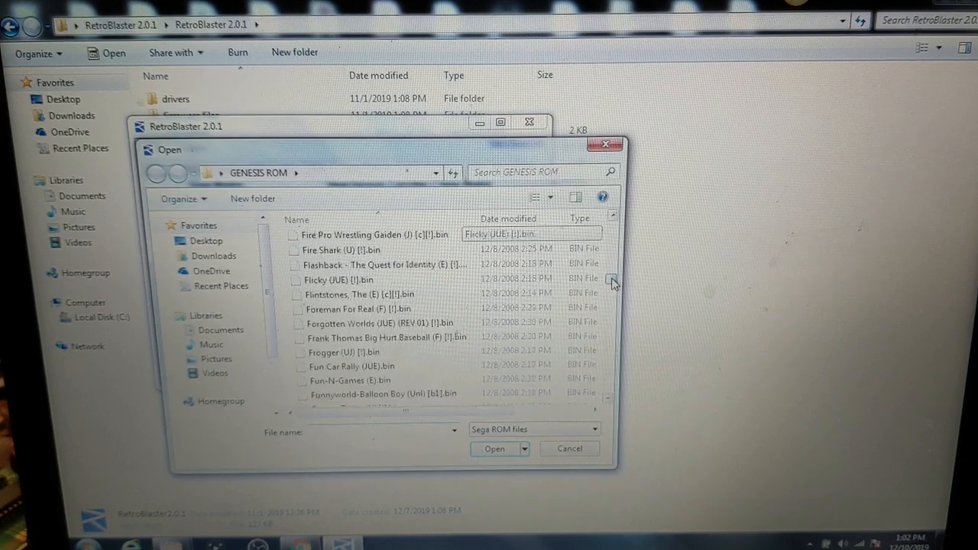
pyautogui.scroll(-3)
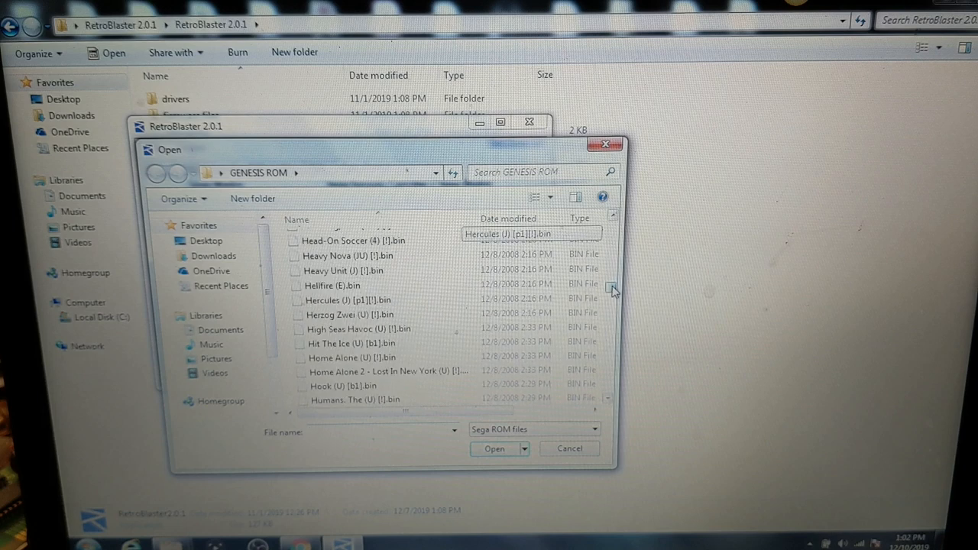
pyautogui.scroll(3)
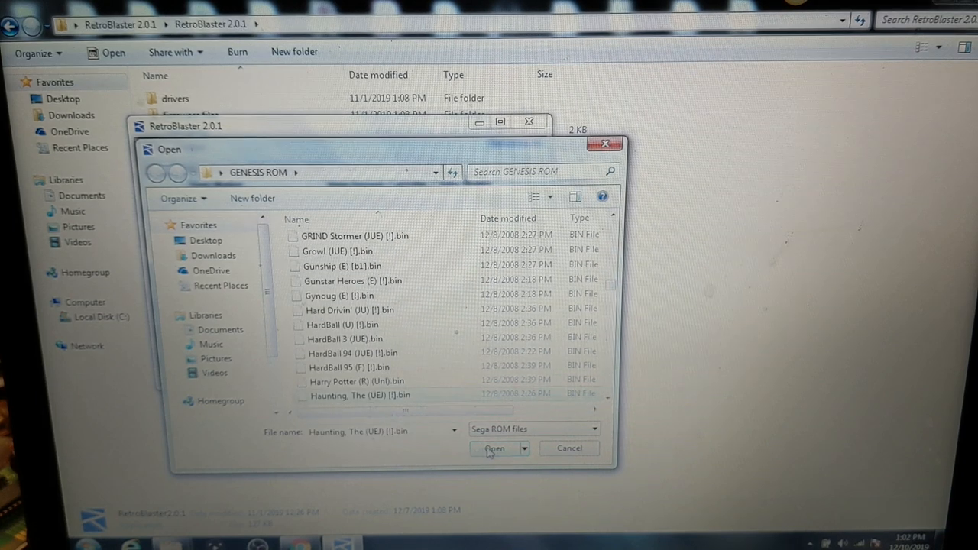
pyautogui.click(495, 448)
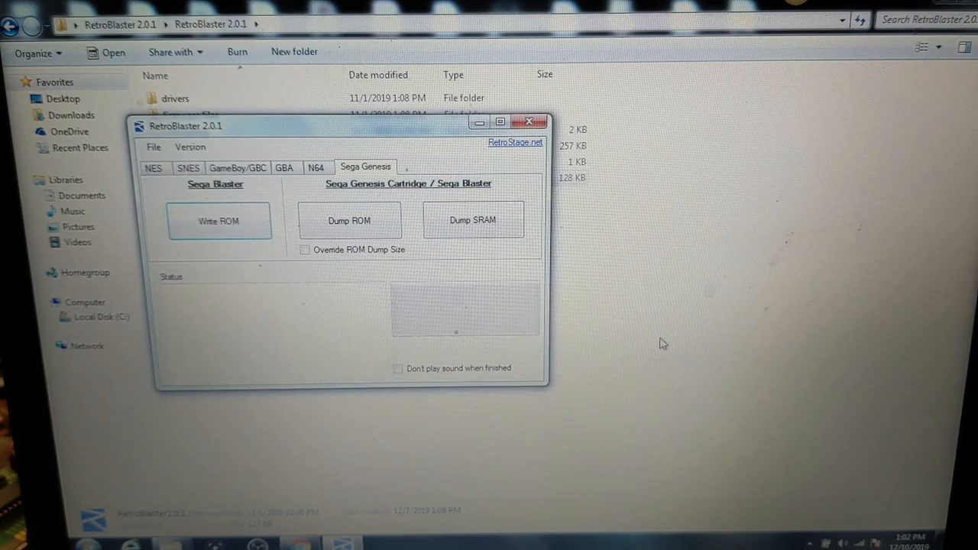
pyautogui.click(218, 221)
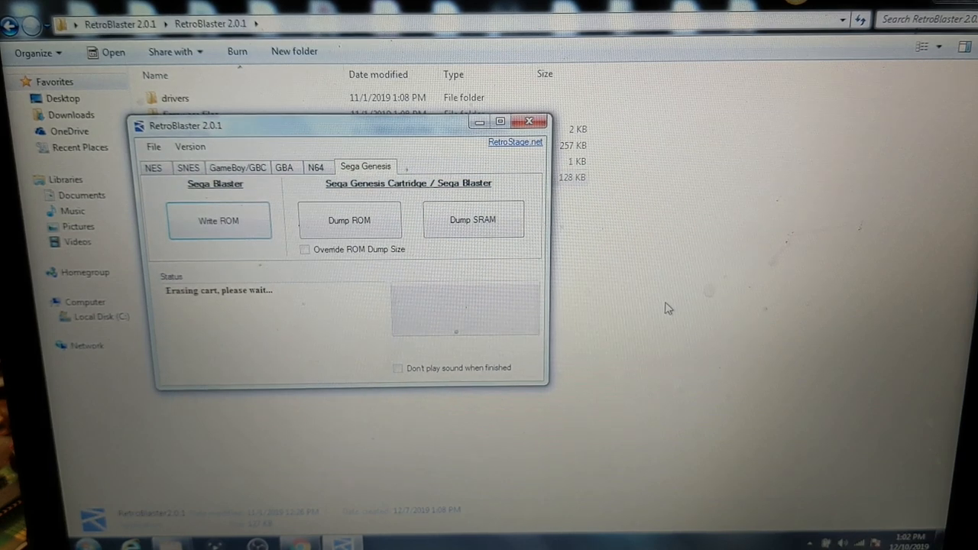